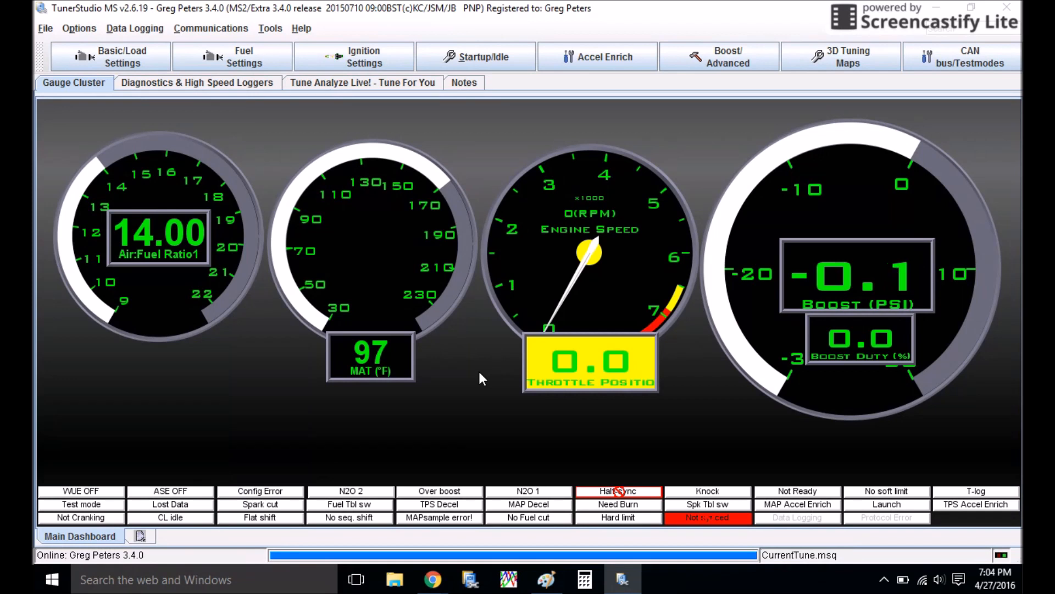
pyautogui.moveTo(475, 317)
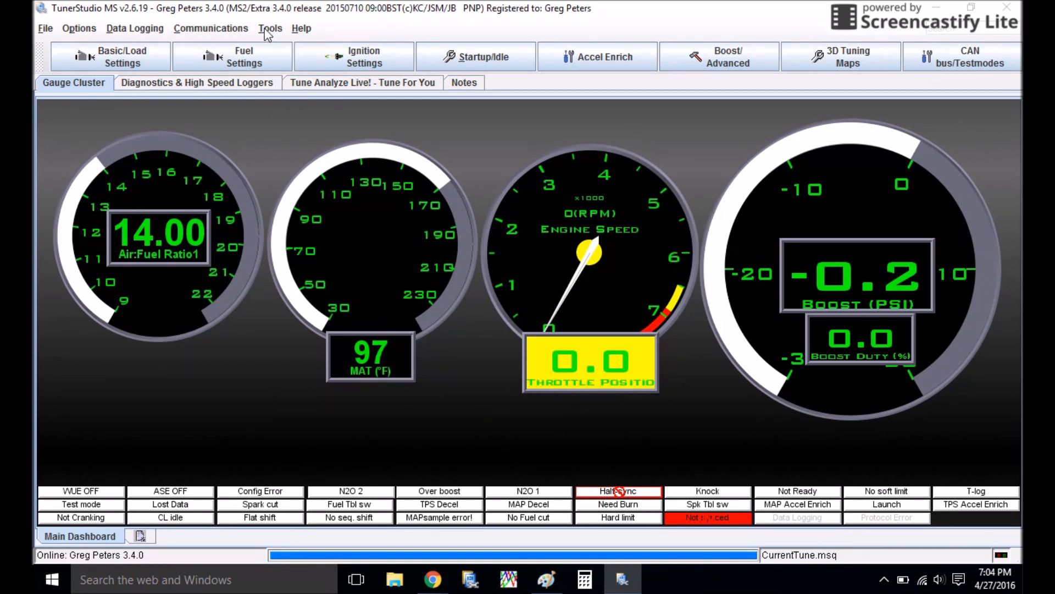
# Start the Calibrate AFR Table tool and show the list of EGO sensor types.
pyautogui.click(270, 29)
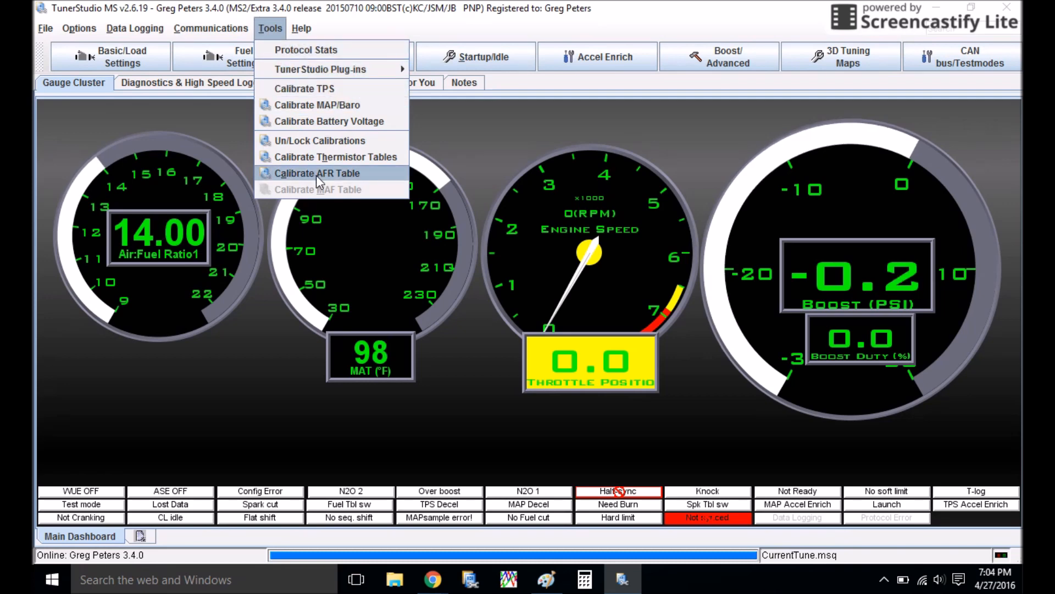
pyautogui.click(318, 173)
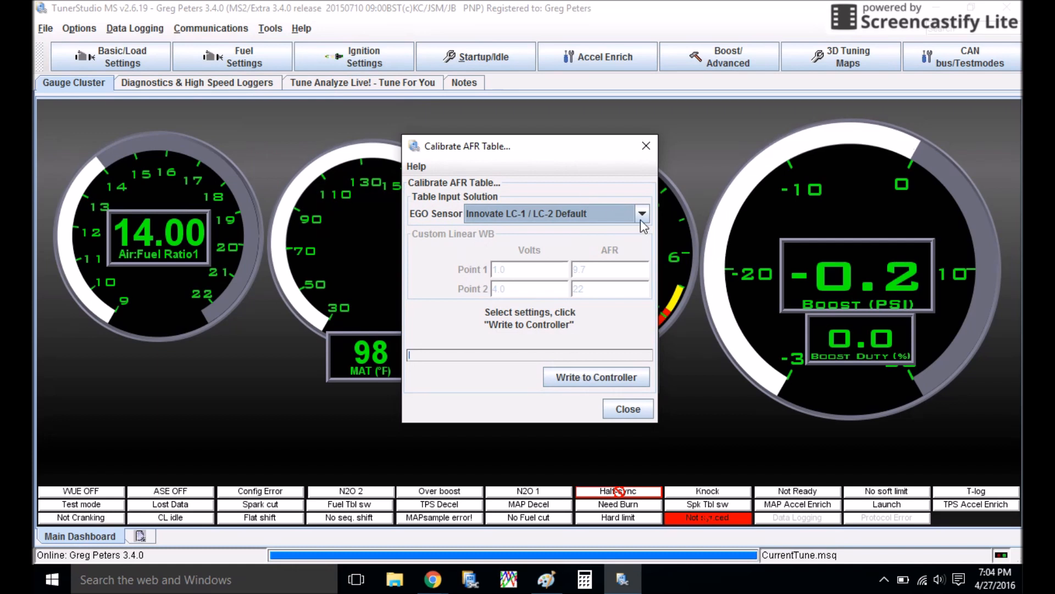
pyautogui.click(640, 213)
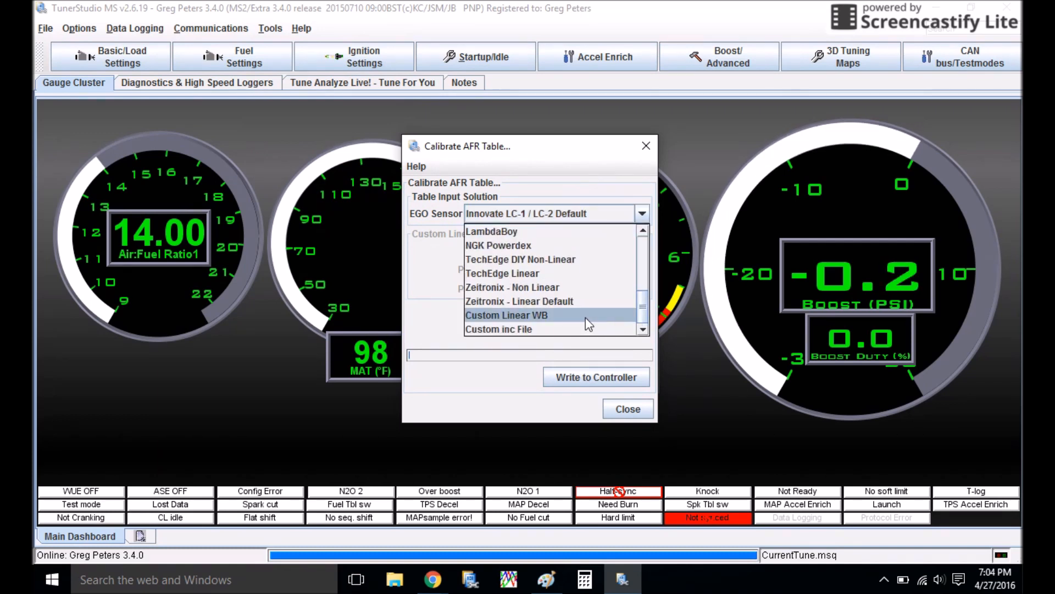
# Choose Custom Linear WB, showing points 1.0 V = 9.7 AFR and 4.0 V = 22.
pyautogui.click(506, 315)
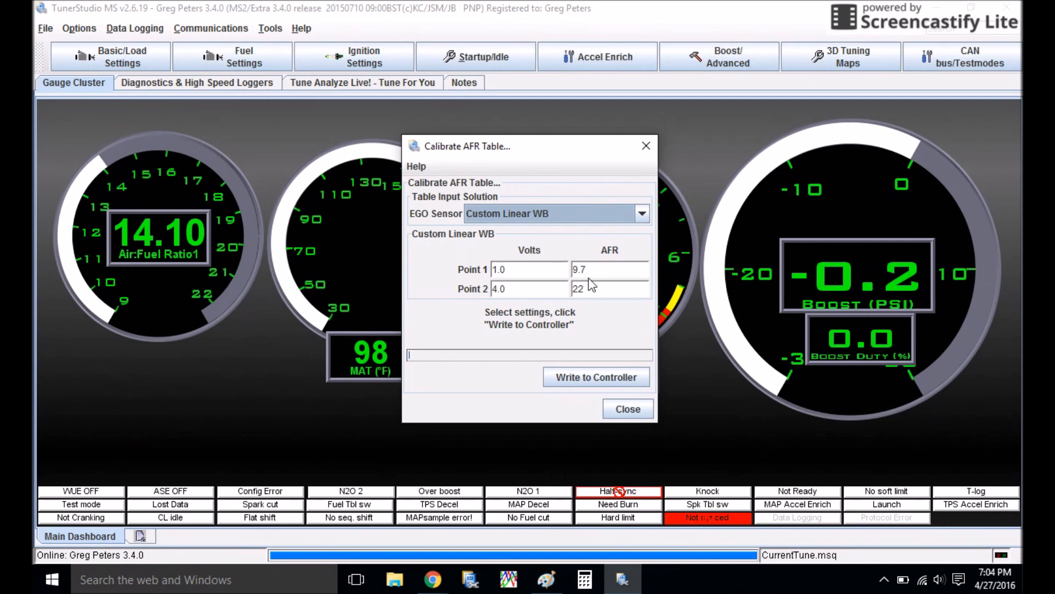
pyautogui.moveTo(495, 226)
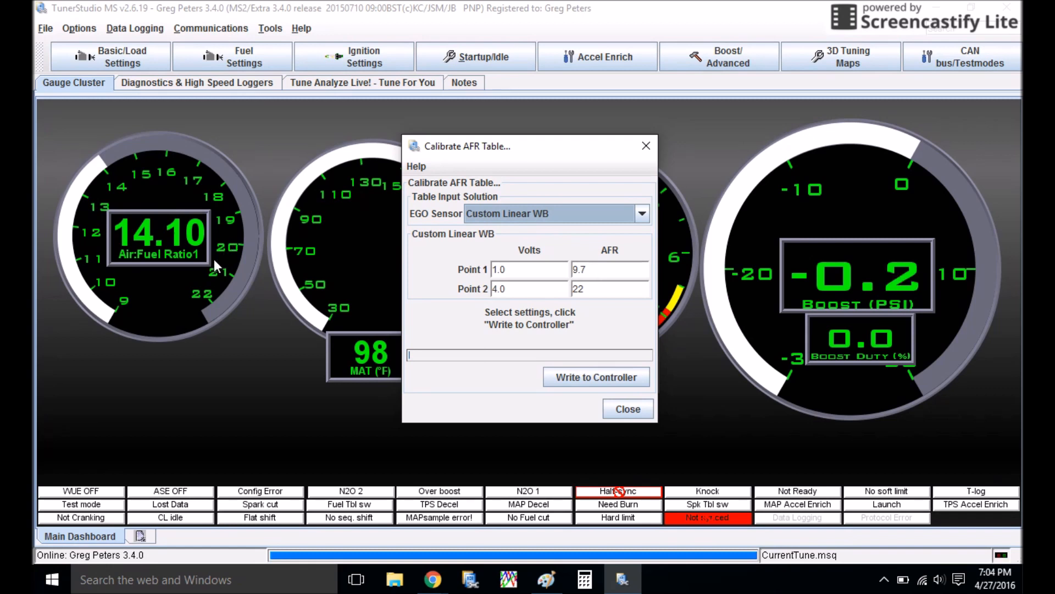
pyautogui.moveTo(506, 316)
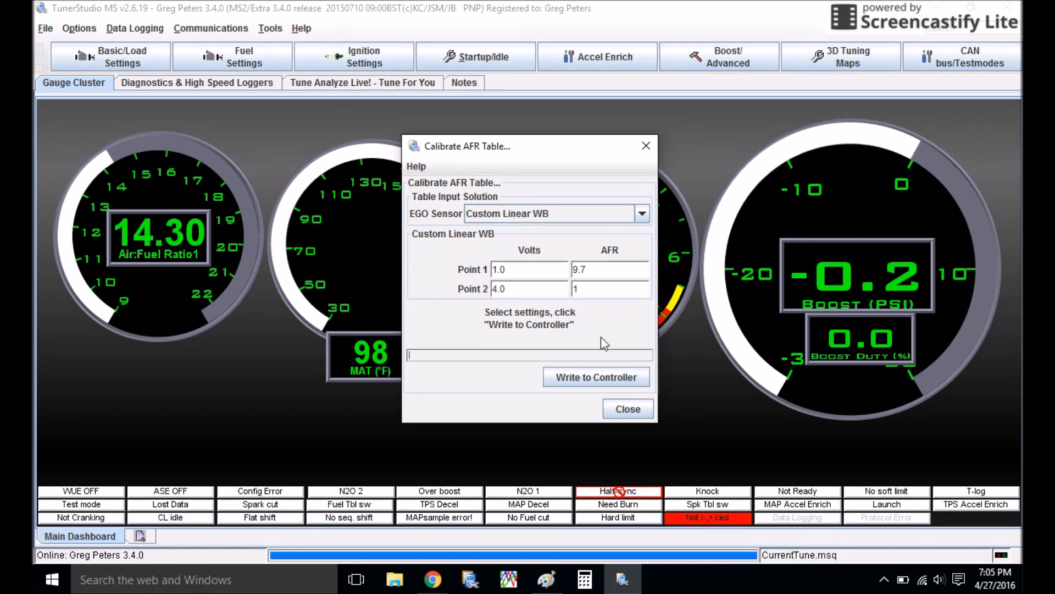
# Set point 2 AFR to 18.5 and write the calibration to the controller.
pyautogui.write('18.5')
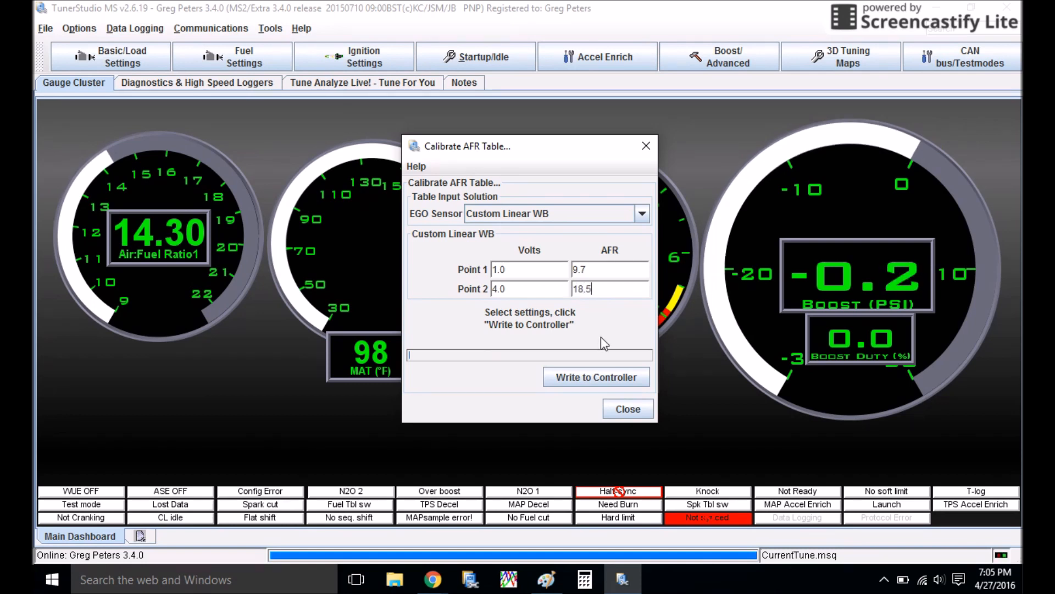
pyautogui.moveTo(595, 377)
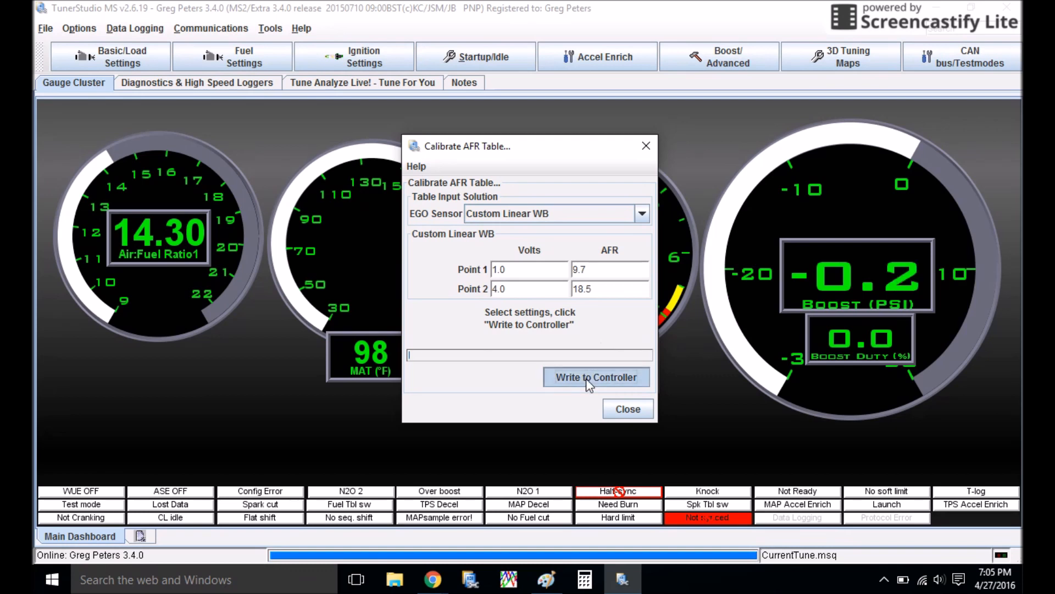
pyautogui.click(595, 377)
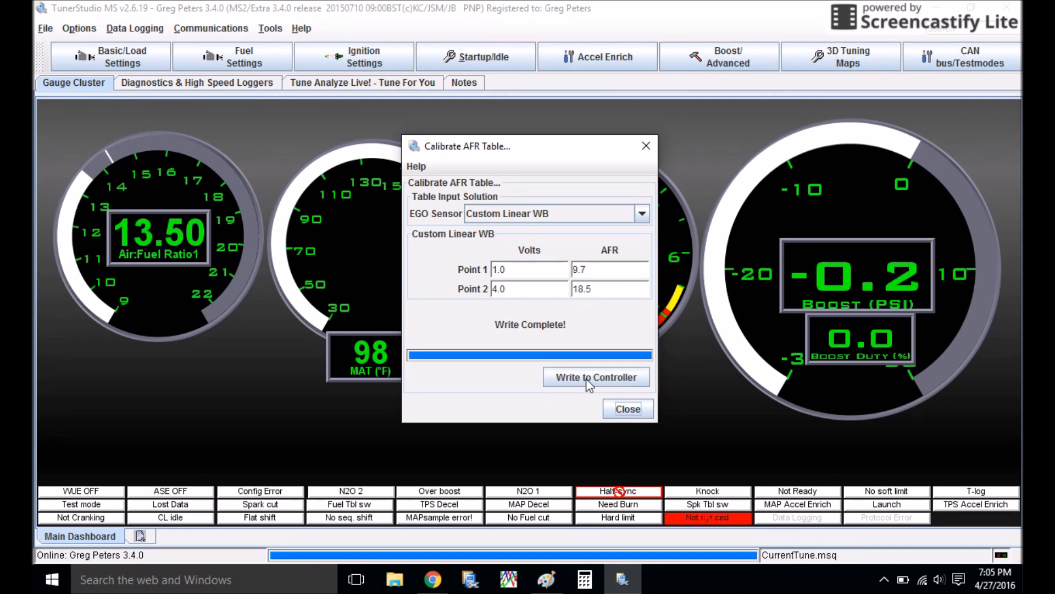